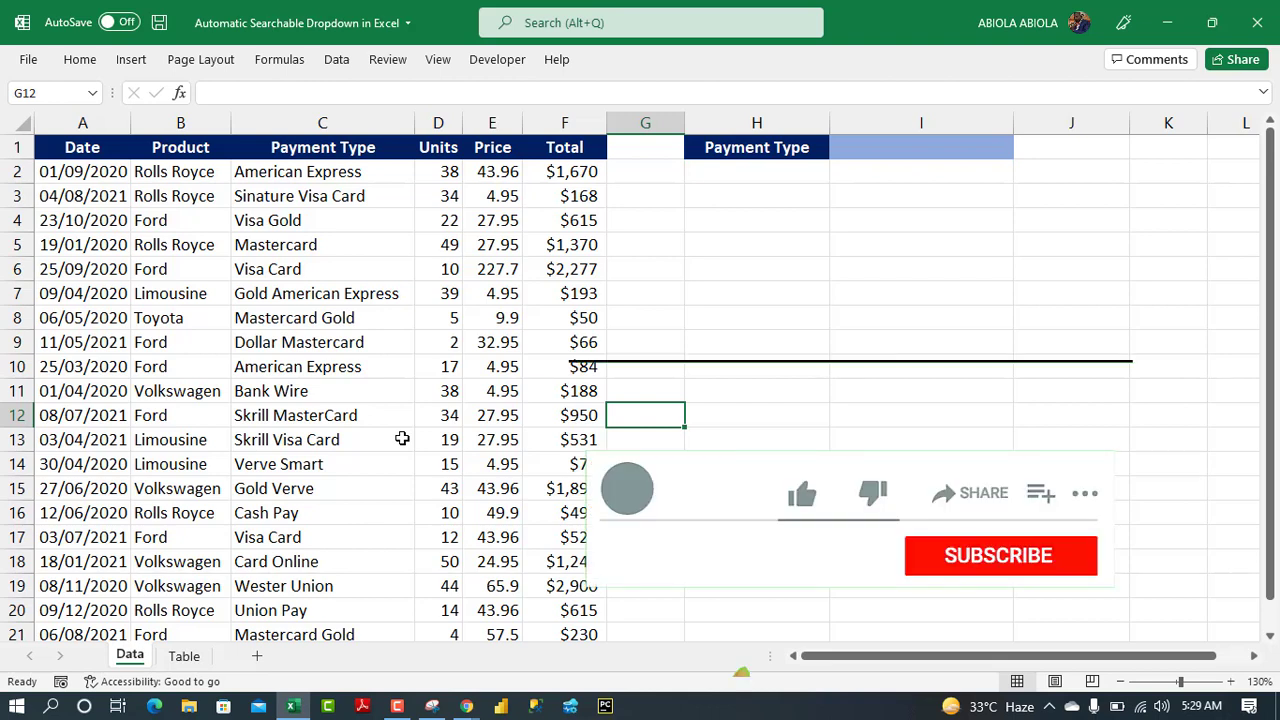
Show the Account page with Microsoft 365 Apps for enterprise, version 2202, Beta Channel.
click(1000, 555)
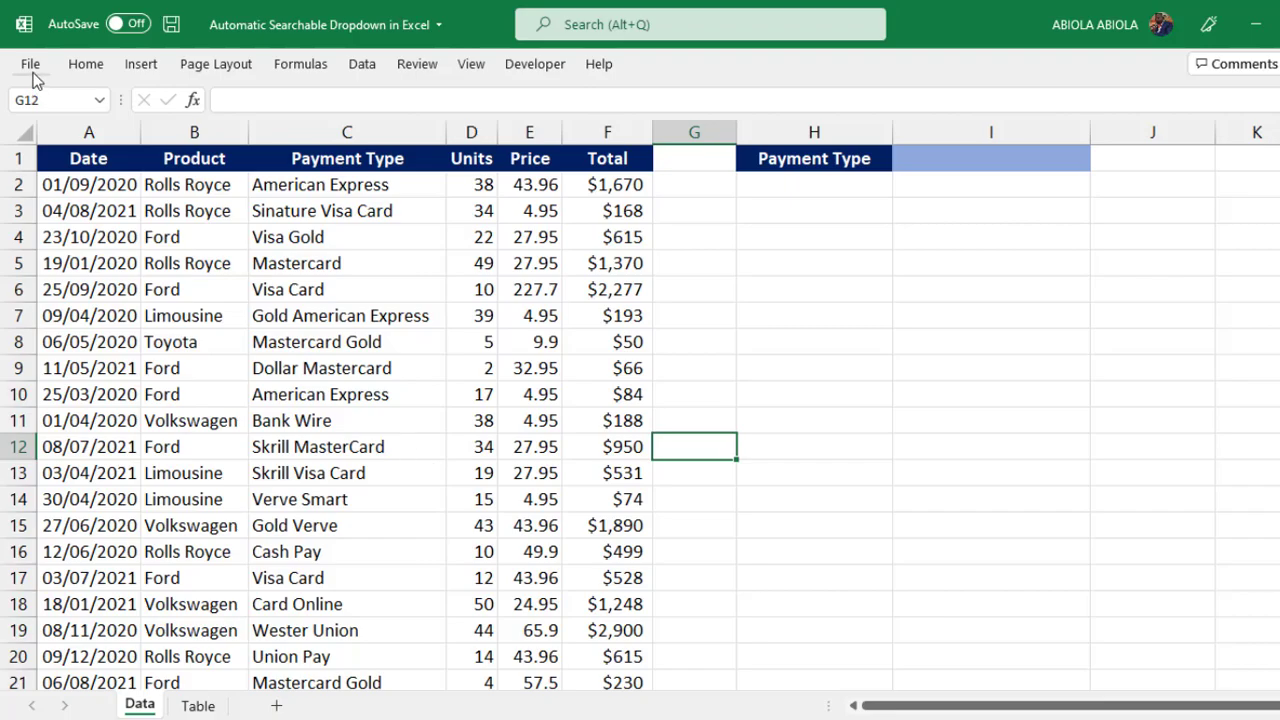
click(30, 64)
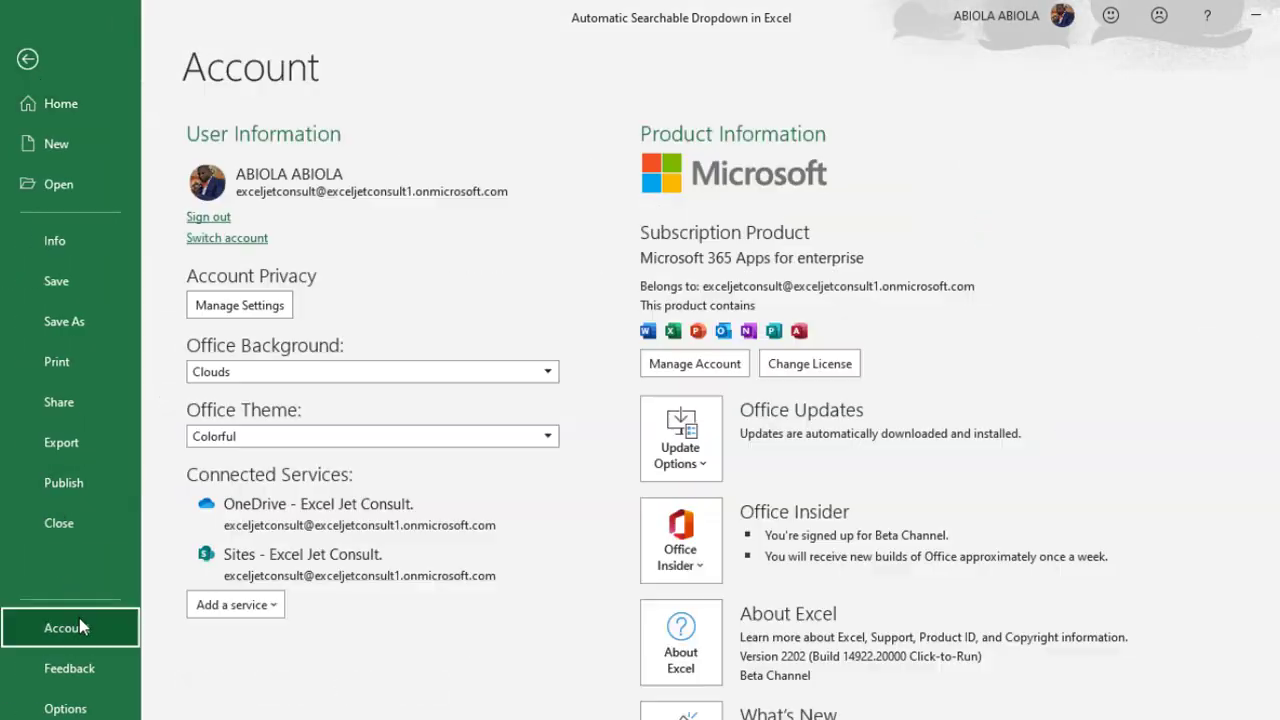
mouse_move(706, 263)
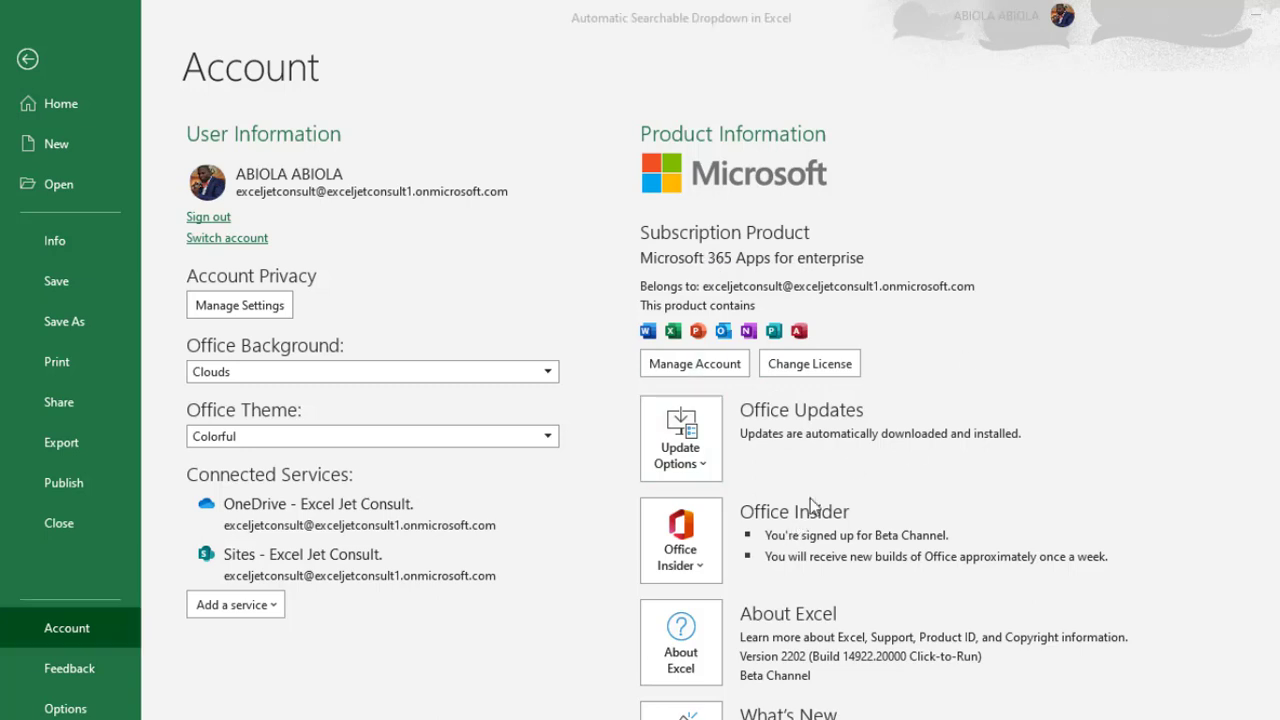
mouse_move(793, 673)
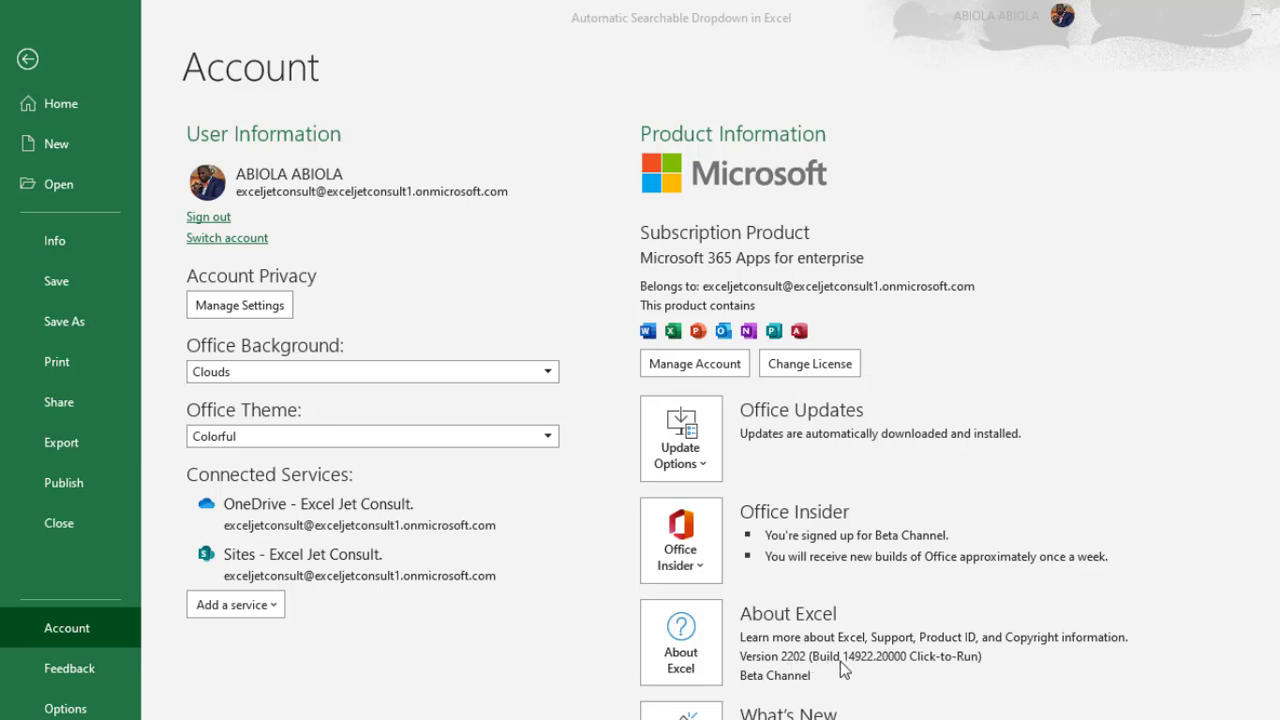
mouse_move(867, 672)
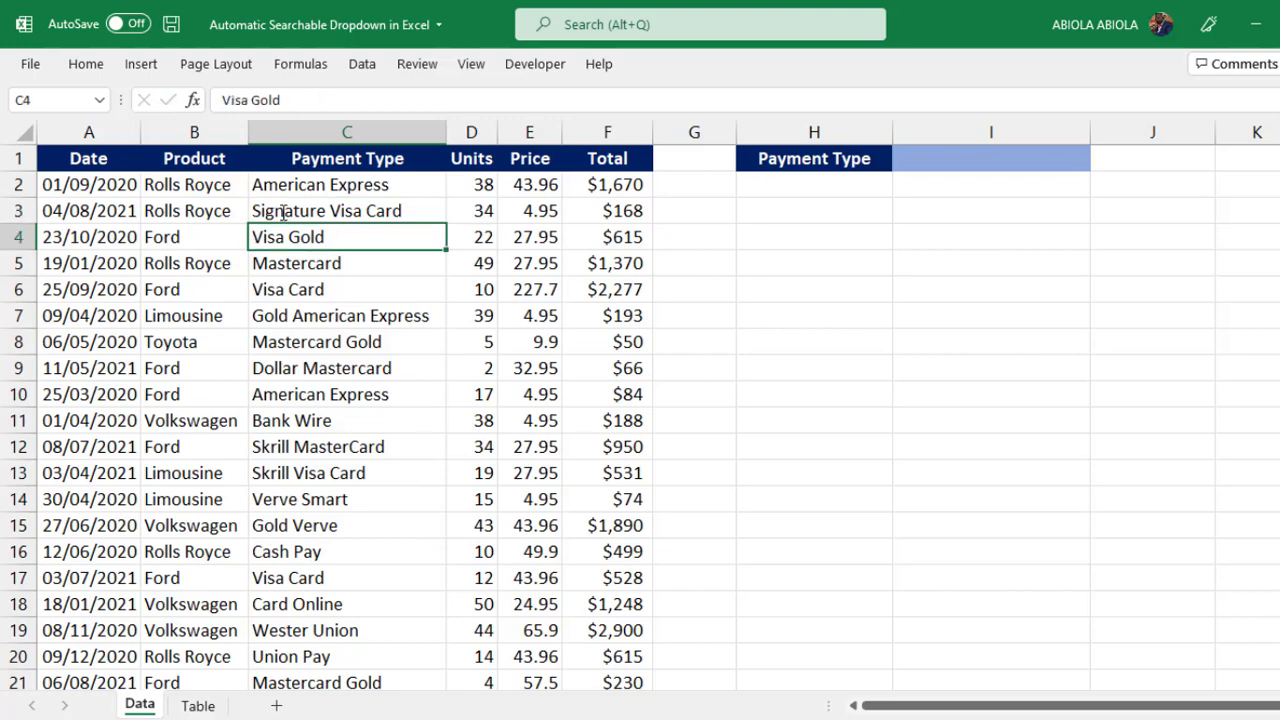
mouse_move(318, 310)
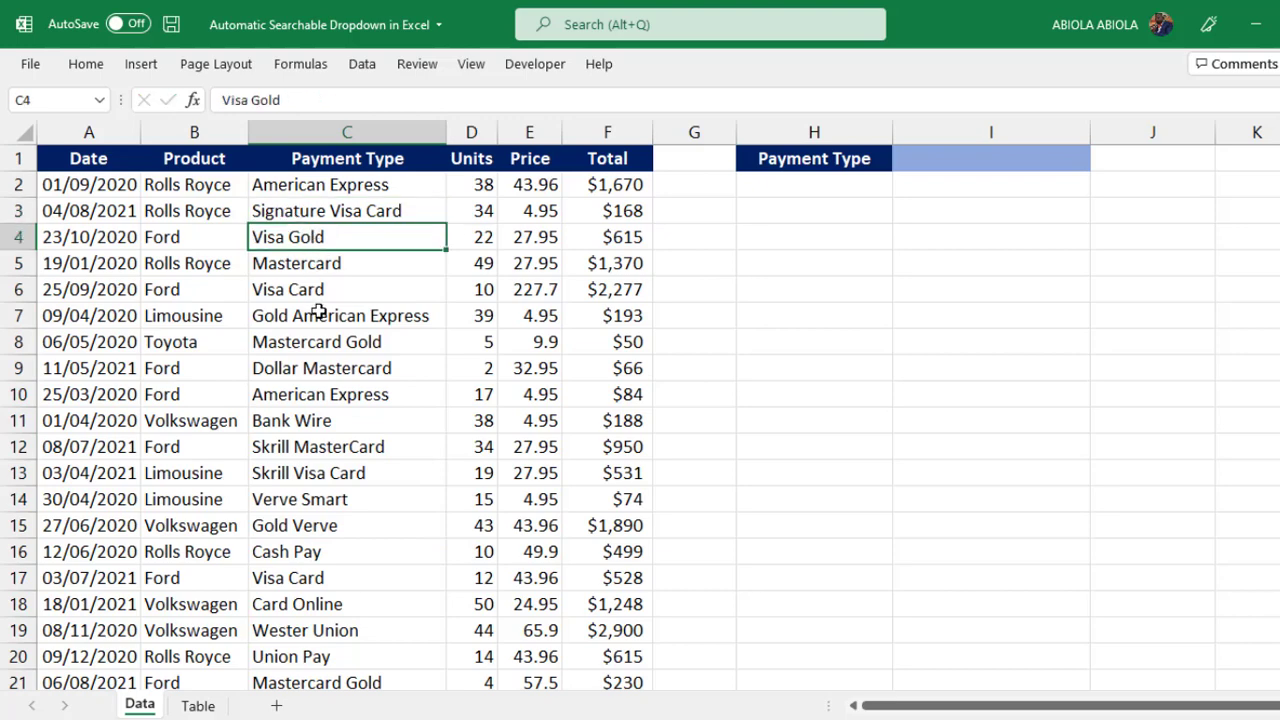
Select cell I1 beside the Payment Type label on the sales worksheet.
click(990, 158)
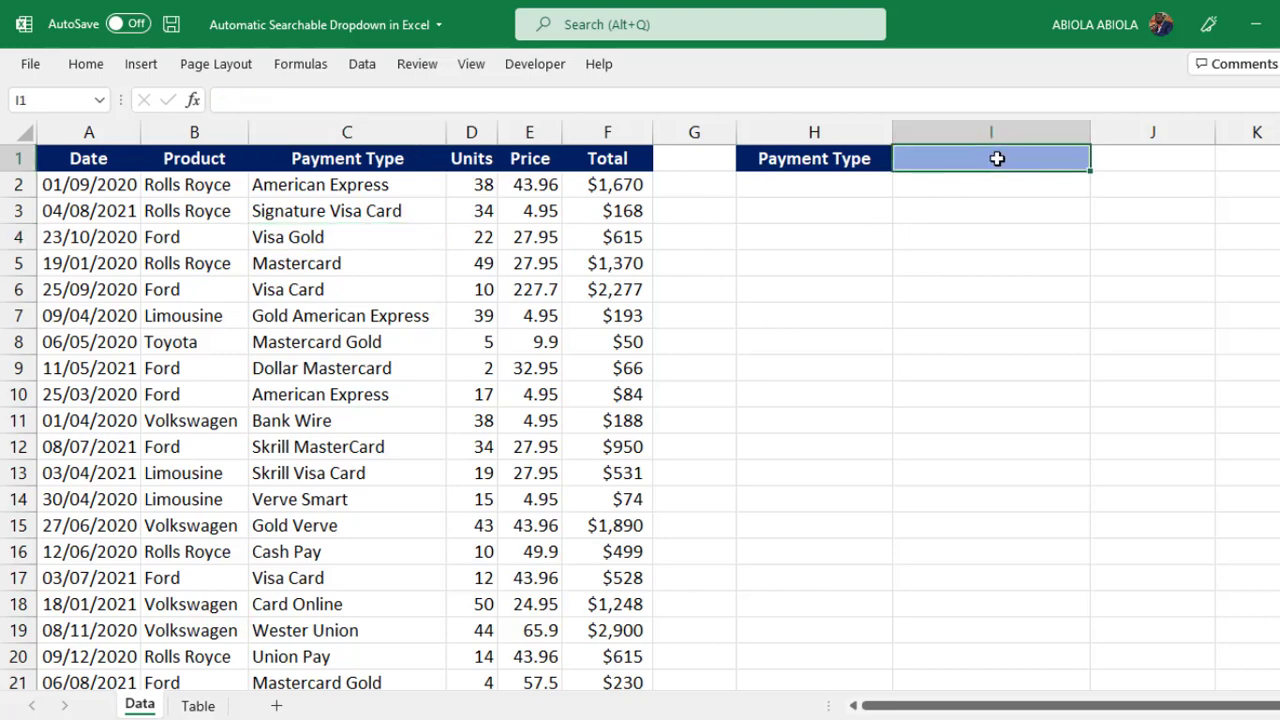
mouse_move(170, 58)
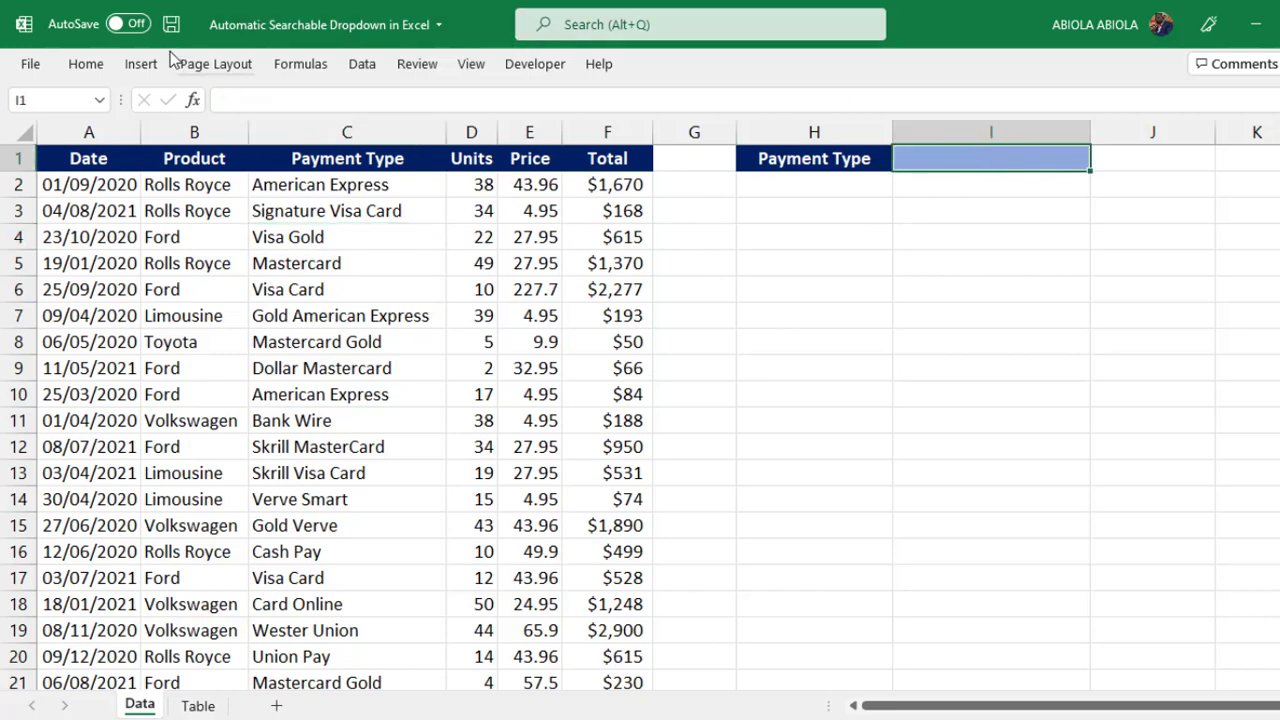
Start adding a Data Validation list of payment types to cell I1.
click(362, 63)
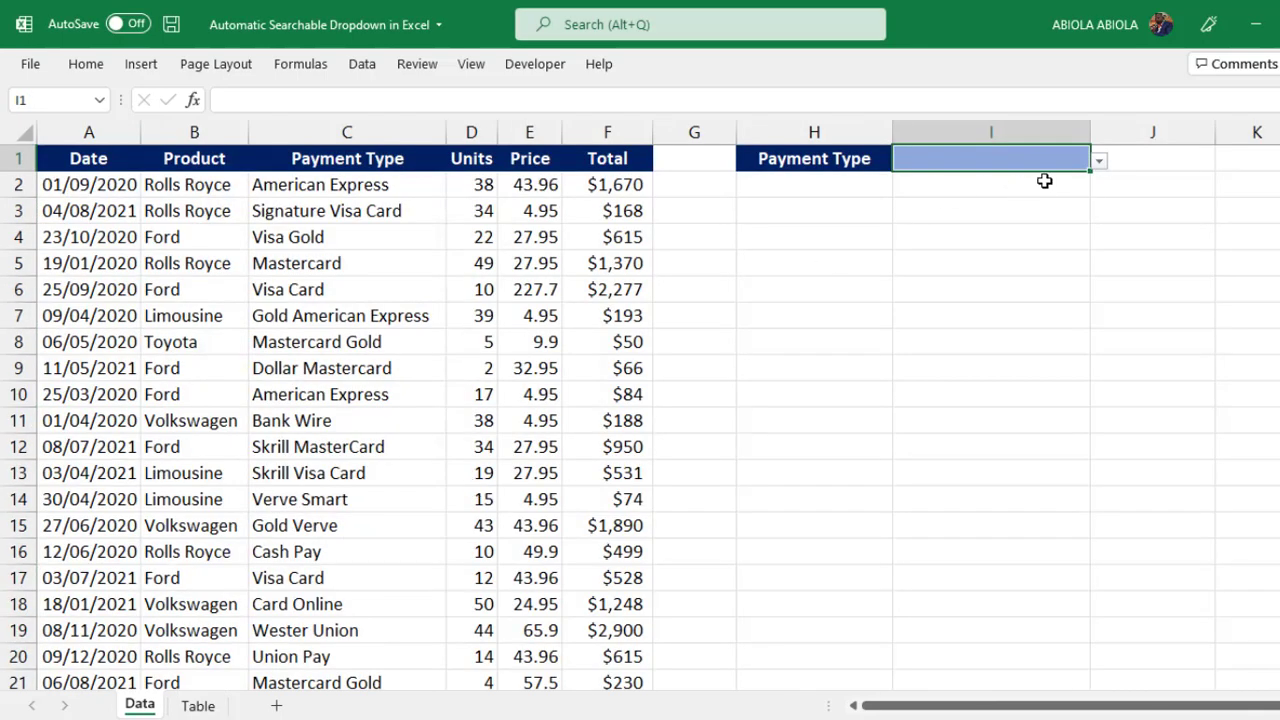
Filter the I1 payment-type dropdown with 'expre' to show the American Express options.
click(1098, 159)
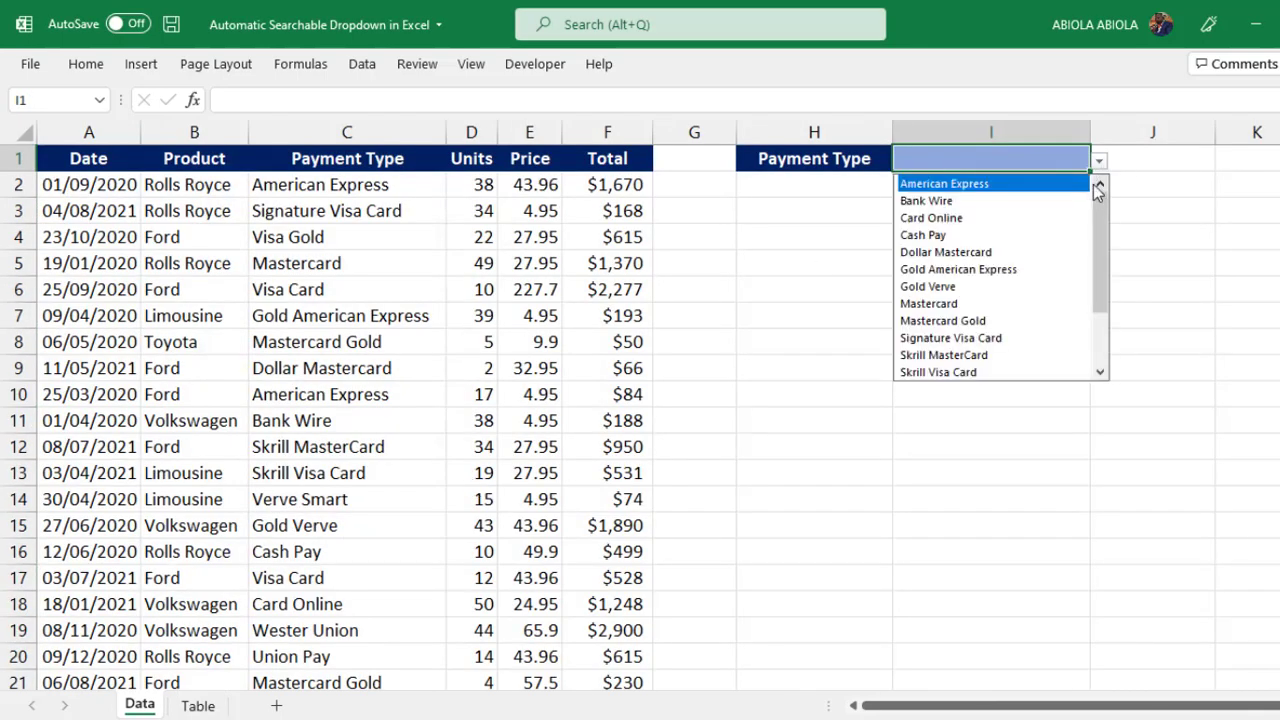
mouse_move(945, 251)
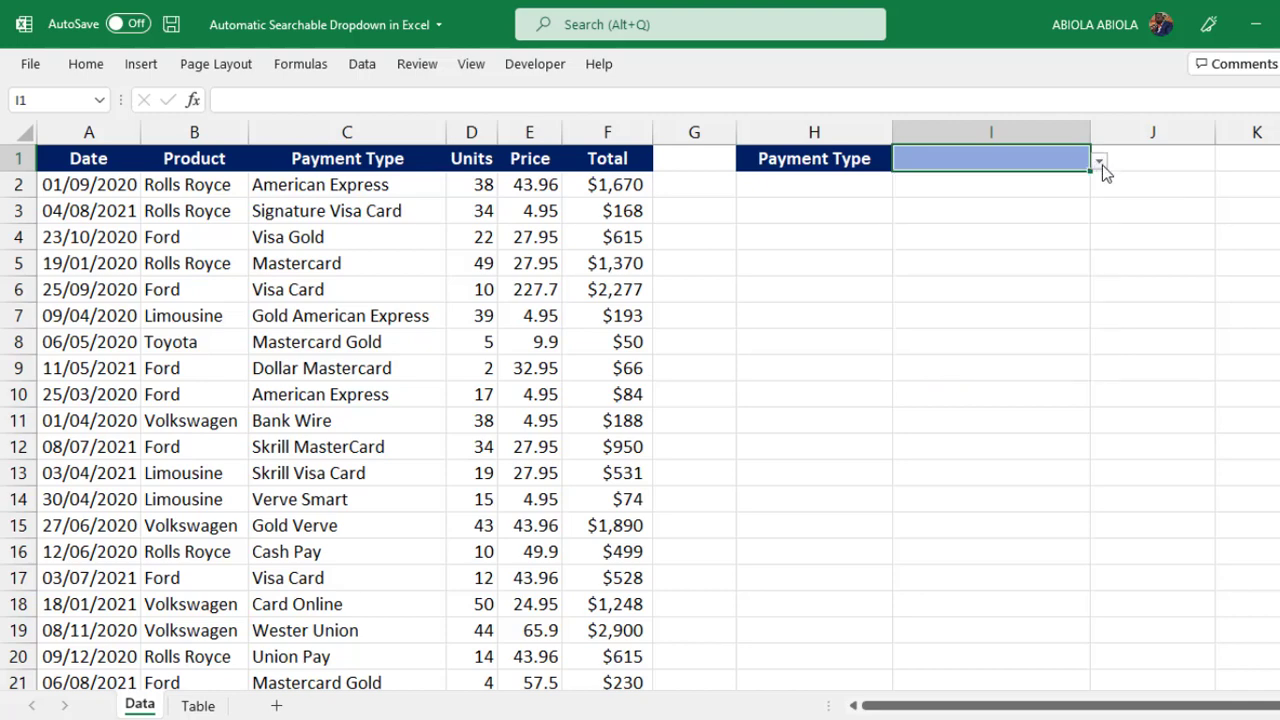
text(expre)
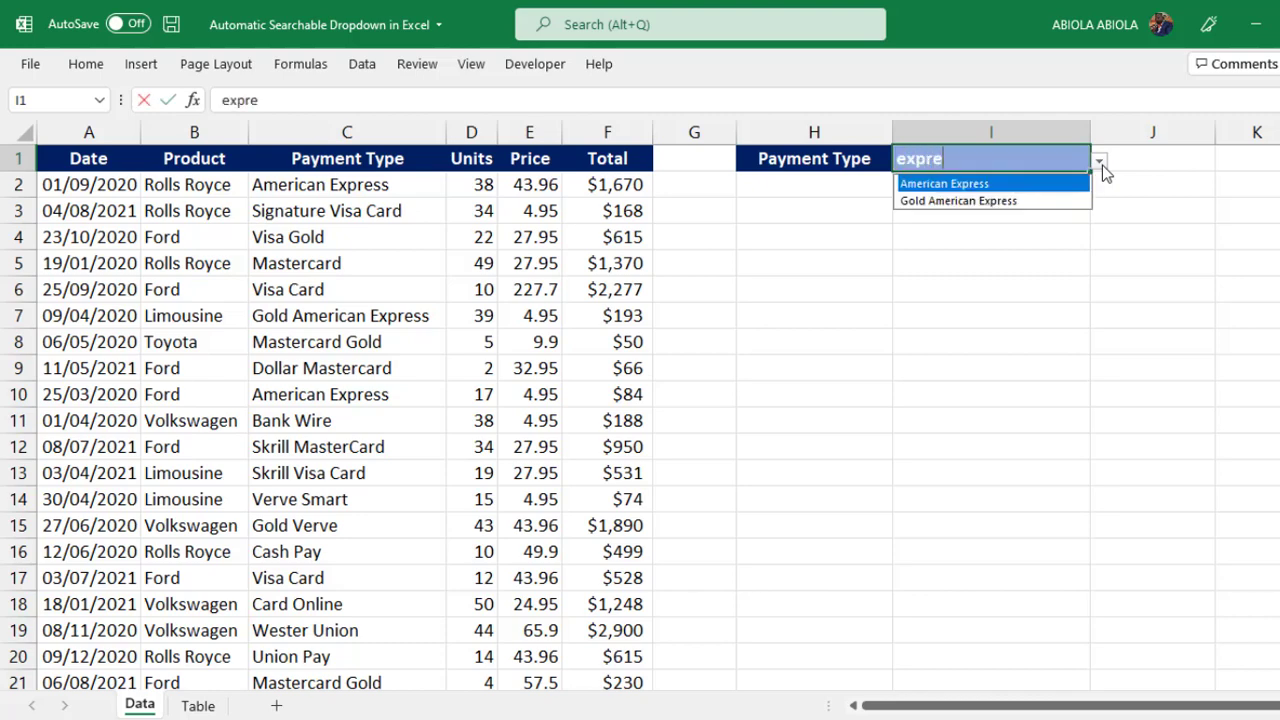
mouse_move(991, 165)
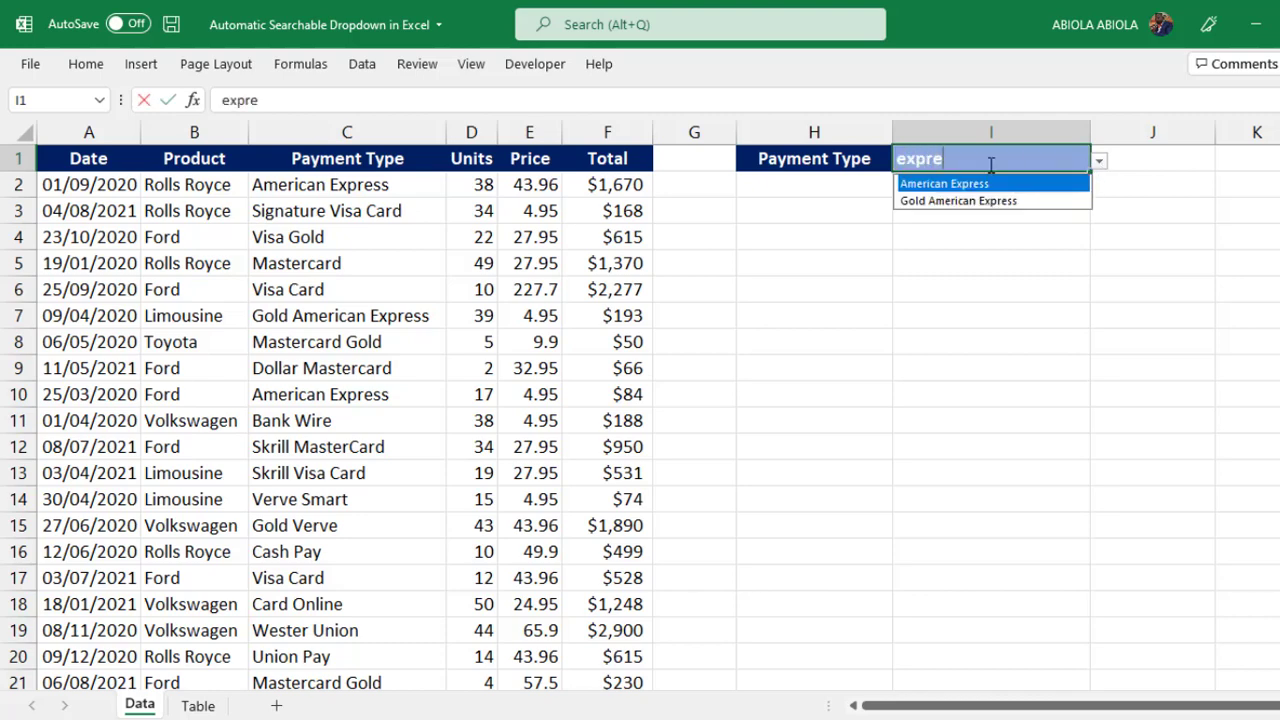
mouse_move(996, 219)
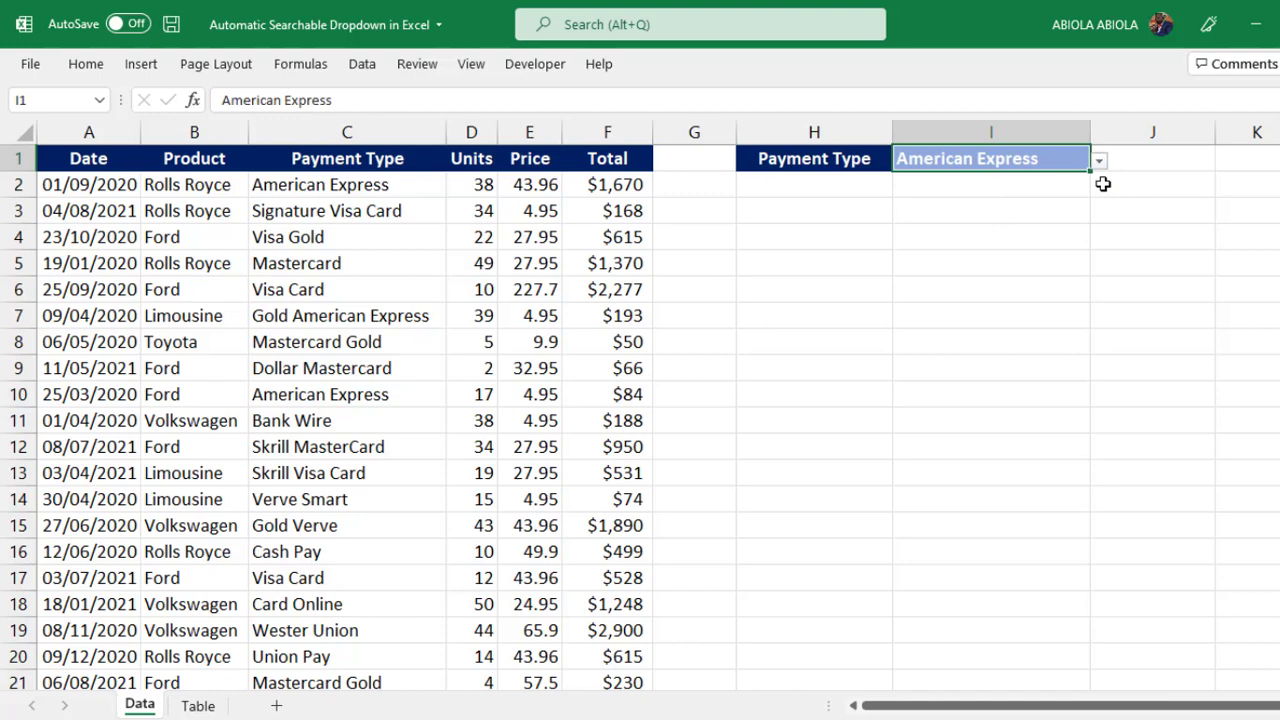
Filter I1 with 'gol', choose Gold American Express, and move to J1.
text(gol)
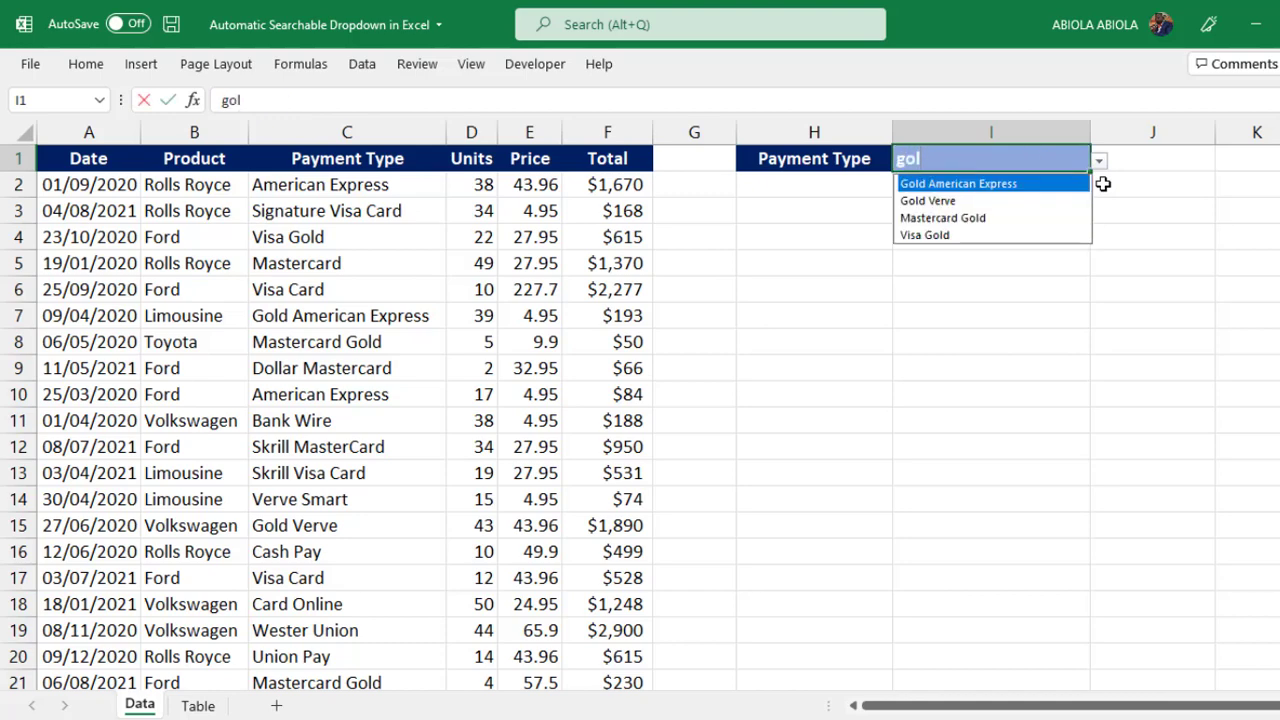
mouse_move(985, 223)
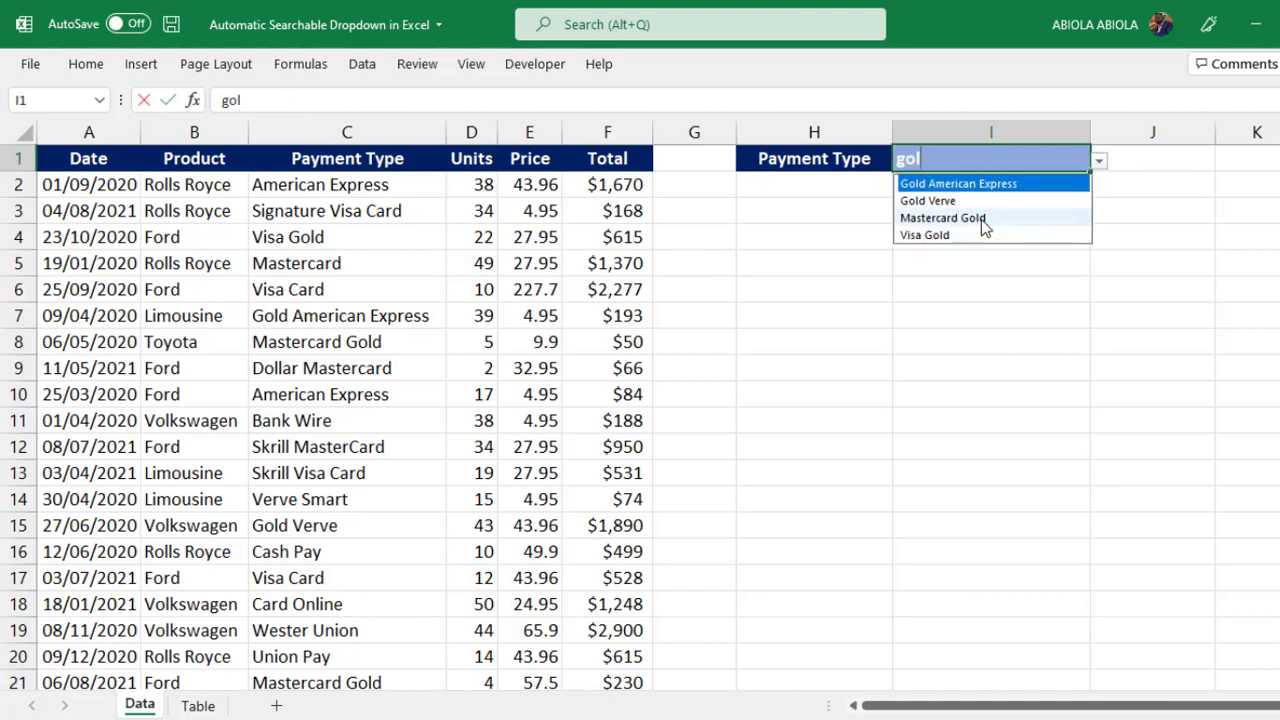
mouse_move(975, 207)
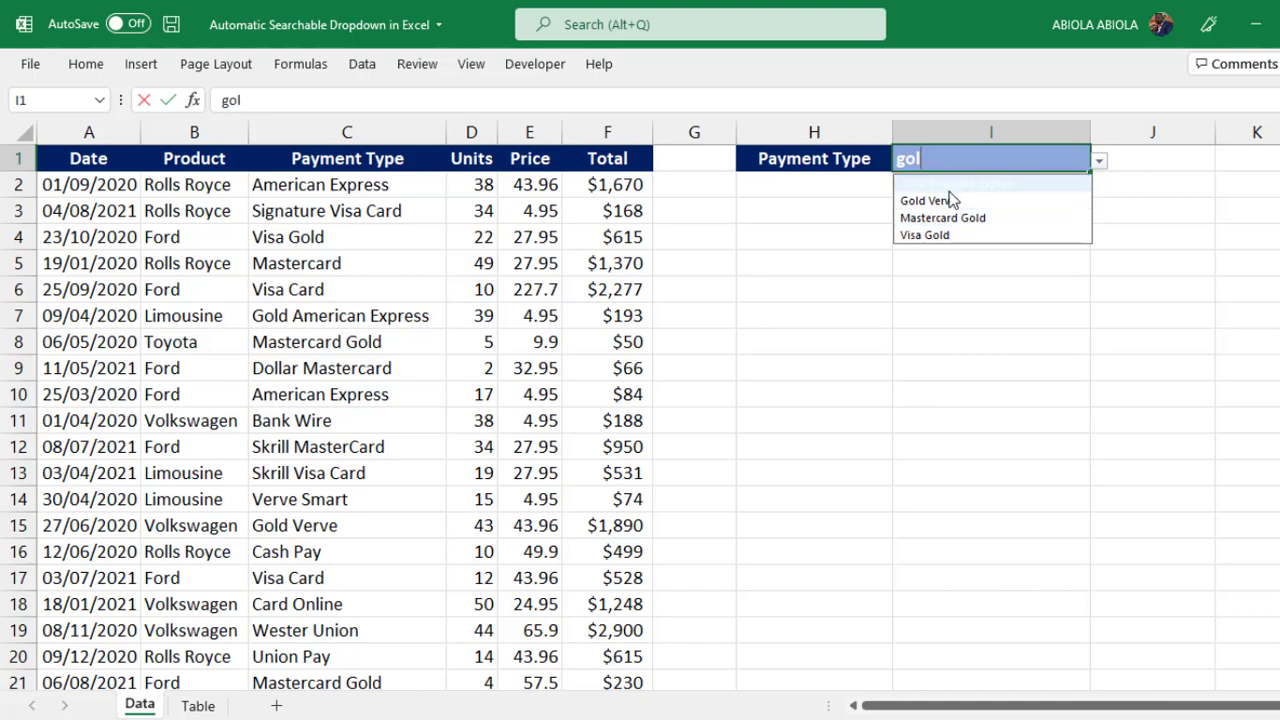
click(955, 184)
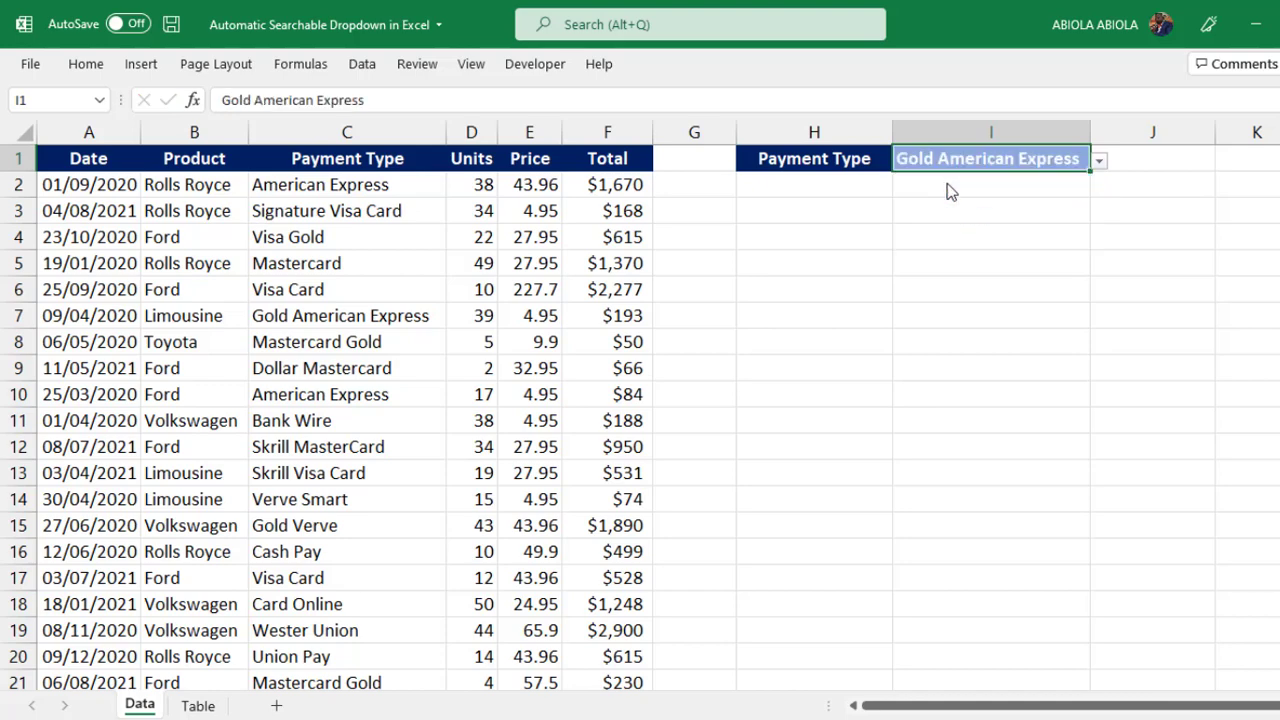
click(1151, 158)
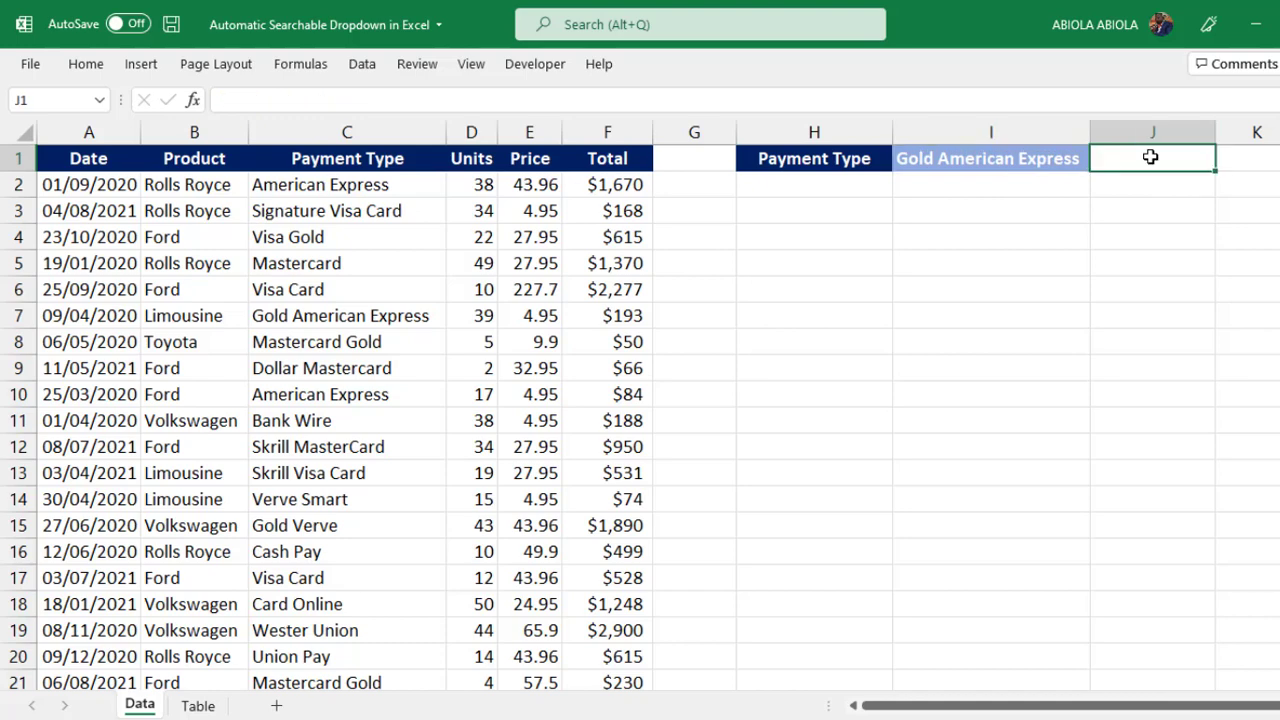
Enter =SUMIFS(F2:F22,C2:C22,I1) in J1, totalling $193.05, then filter the dropdown with 'pay'.
text(=)
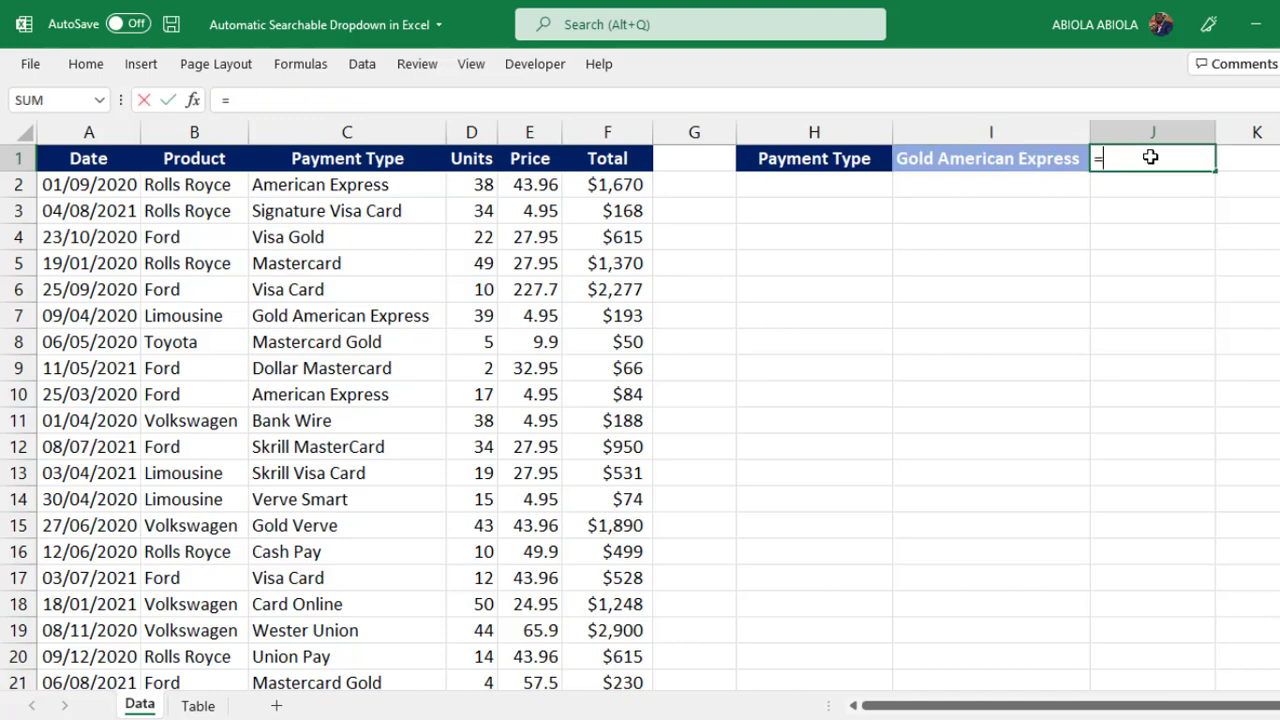
text(SUMIFS()
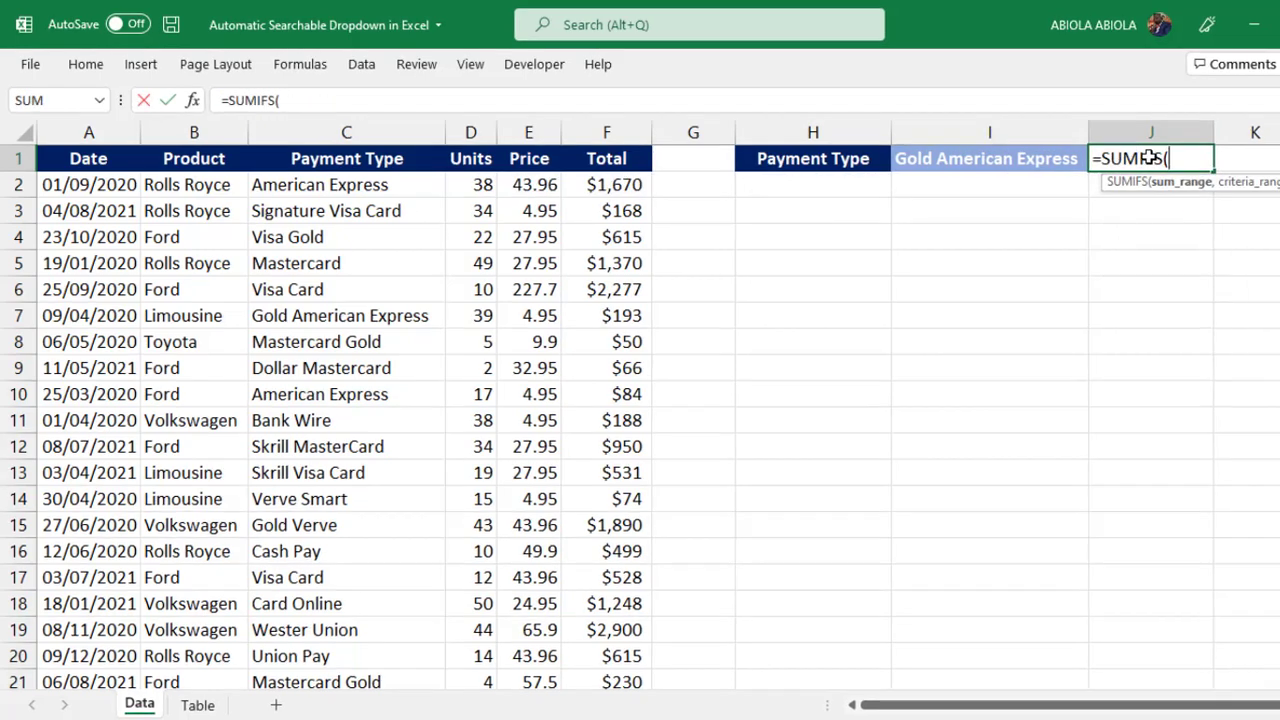
click(565, 189)
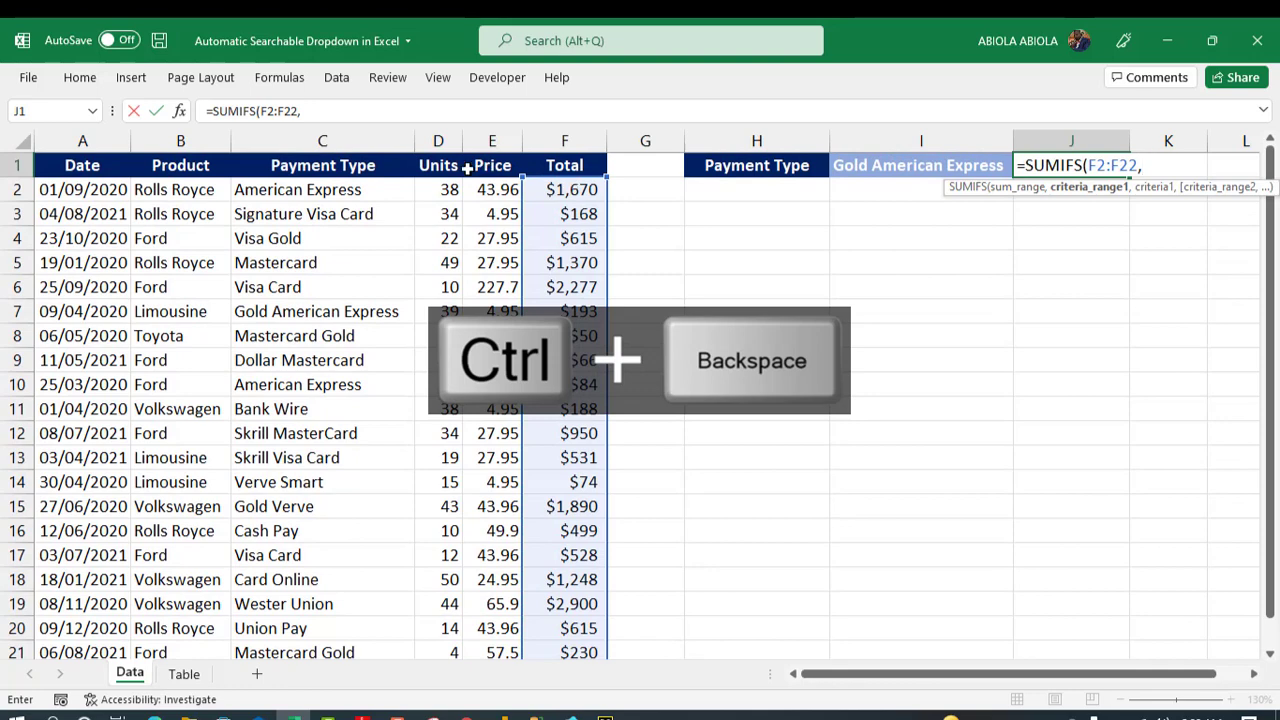
key(ctrl+shift+Down)
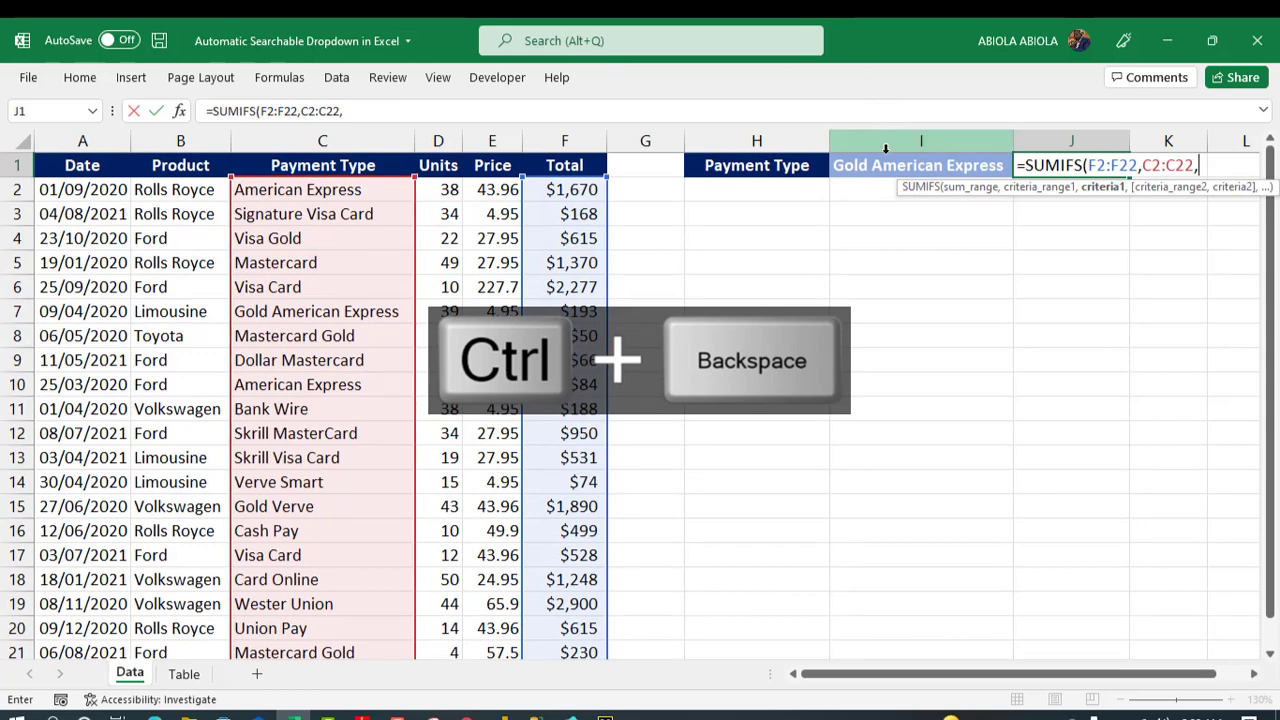
click(918, 165)
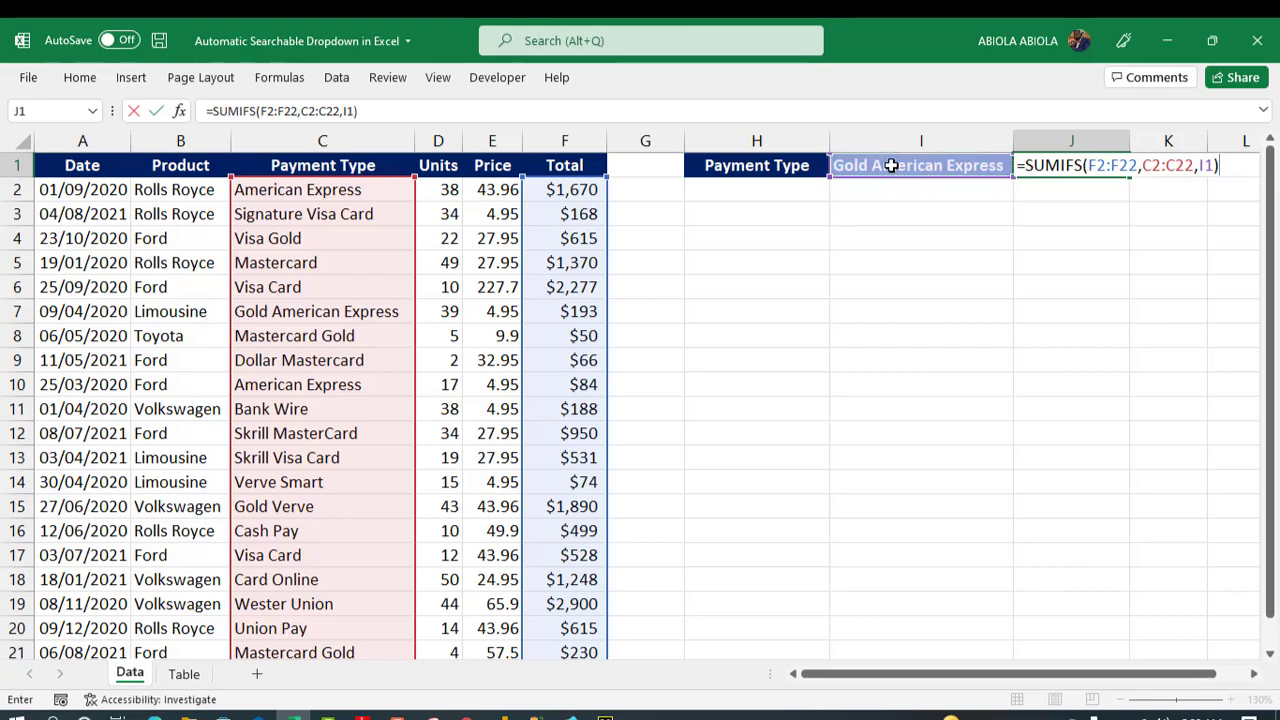
key(ctrl+Enter)
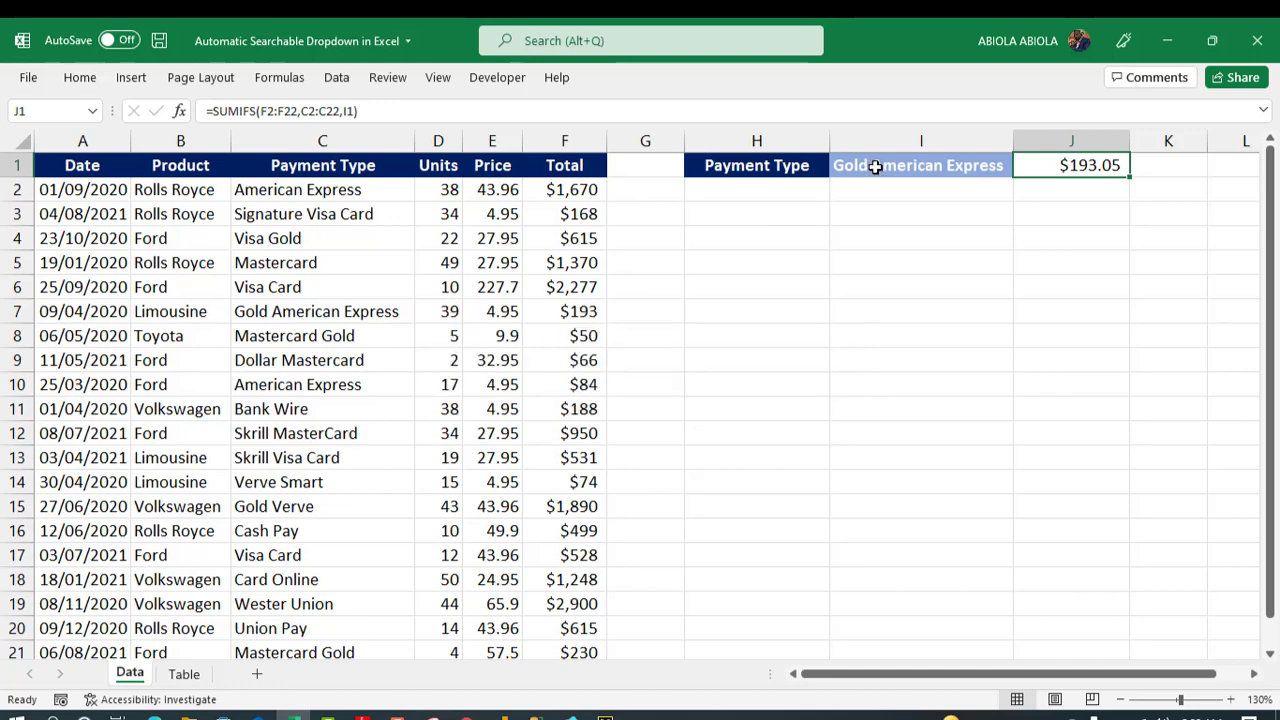
text(pay)
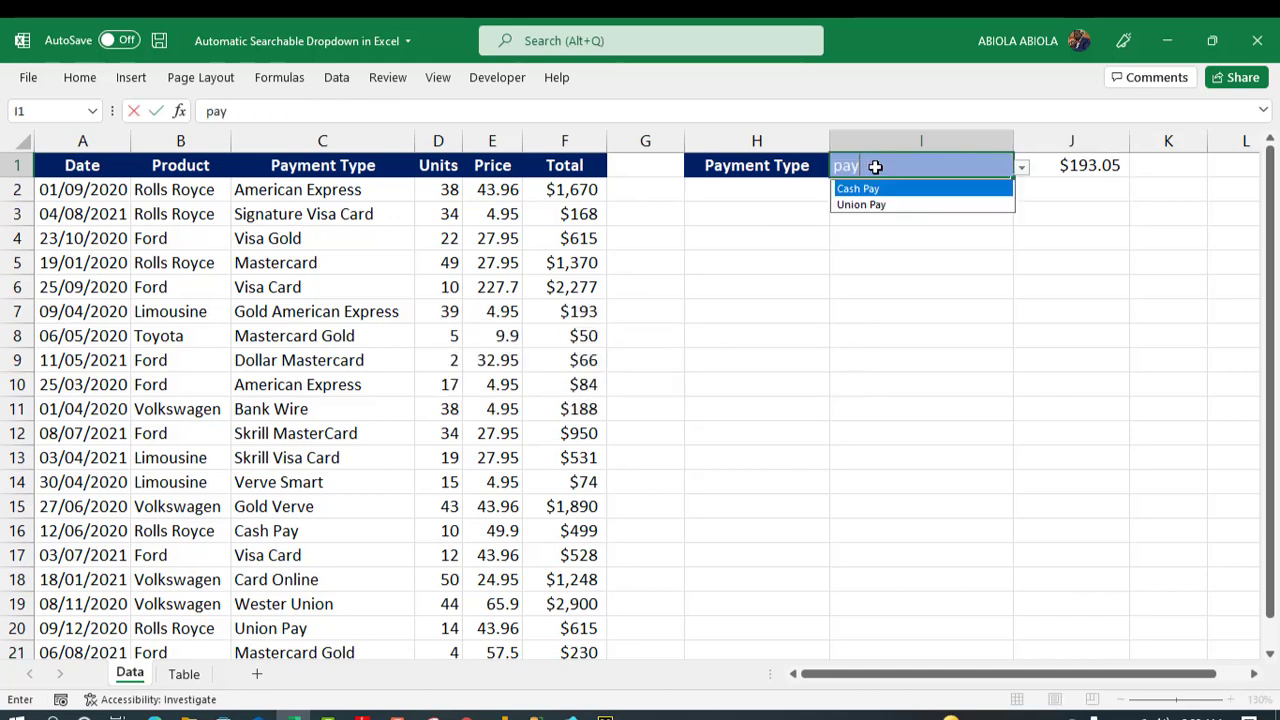